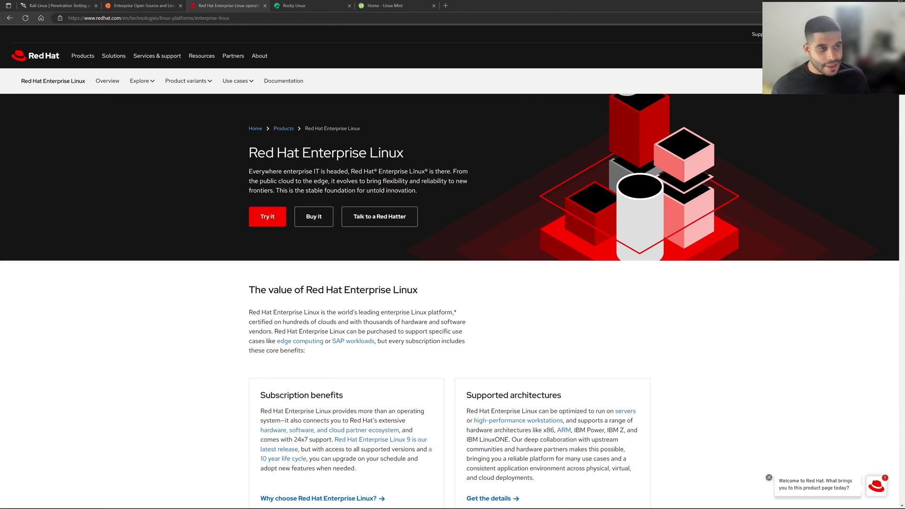
mouse_move(198, 346)
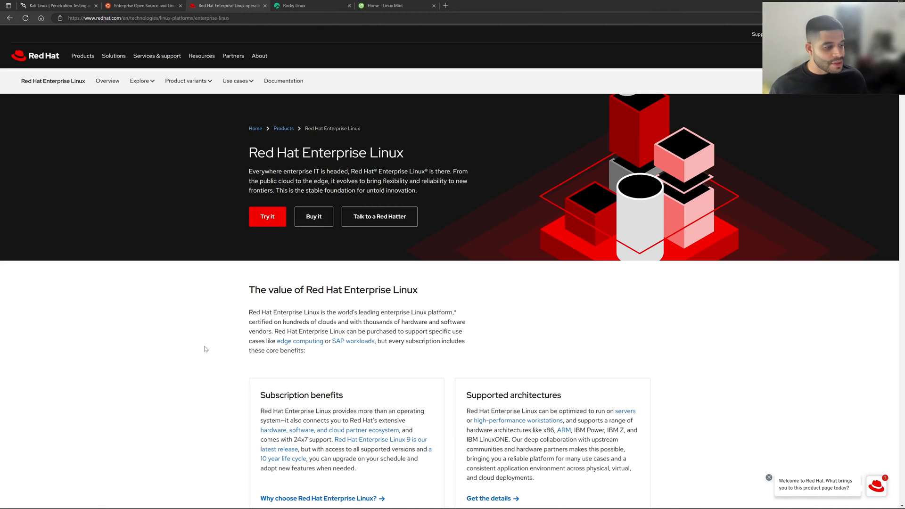
Scroll through the Red Hat Enterprise Linux benefits, then switch to the Ubuntu tab
scroll("down", 3)
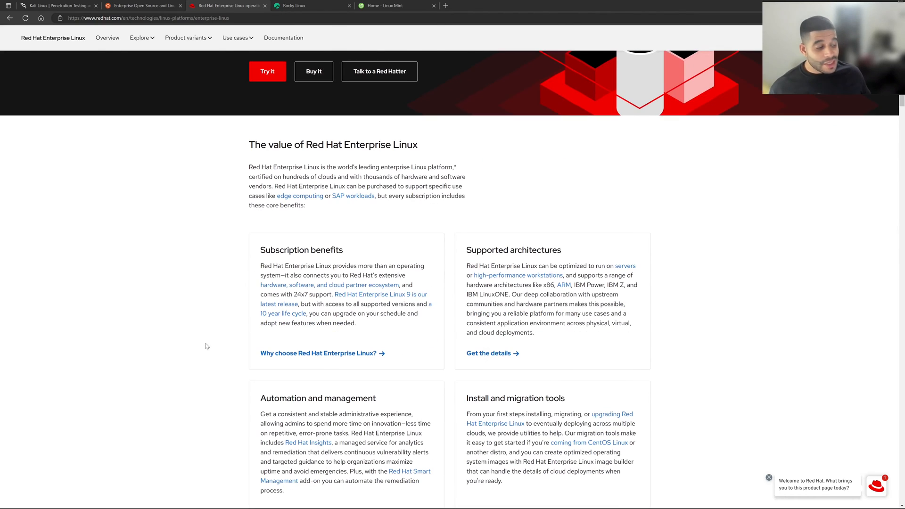
scroll("down", 3)
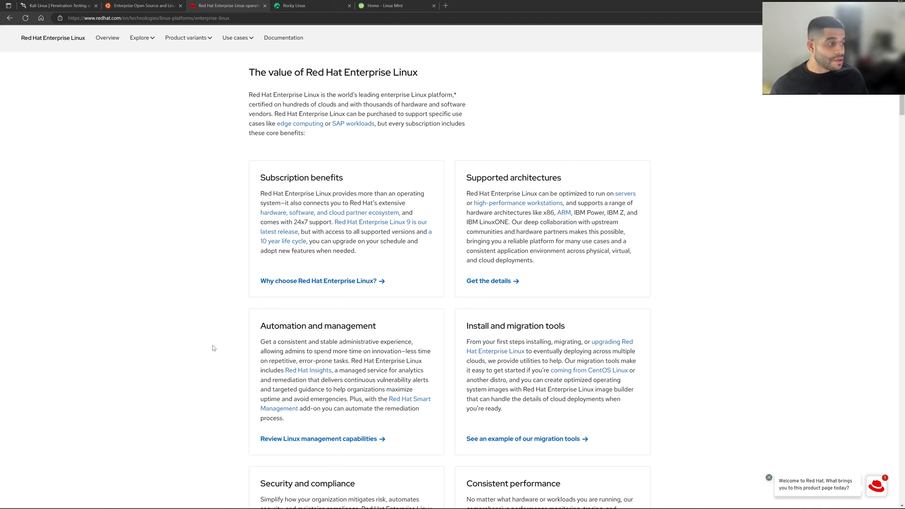
mouse_move(210, 342)
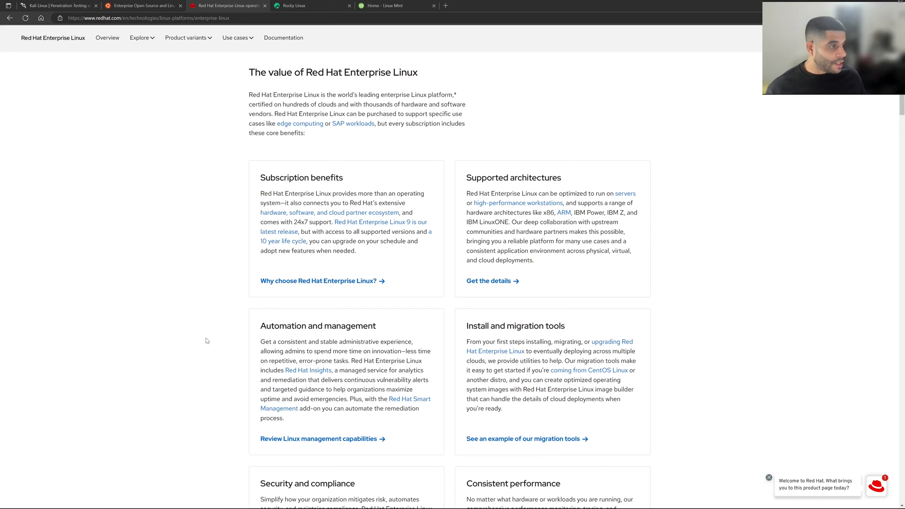
mouse_move(208, 341)
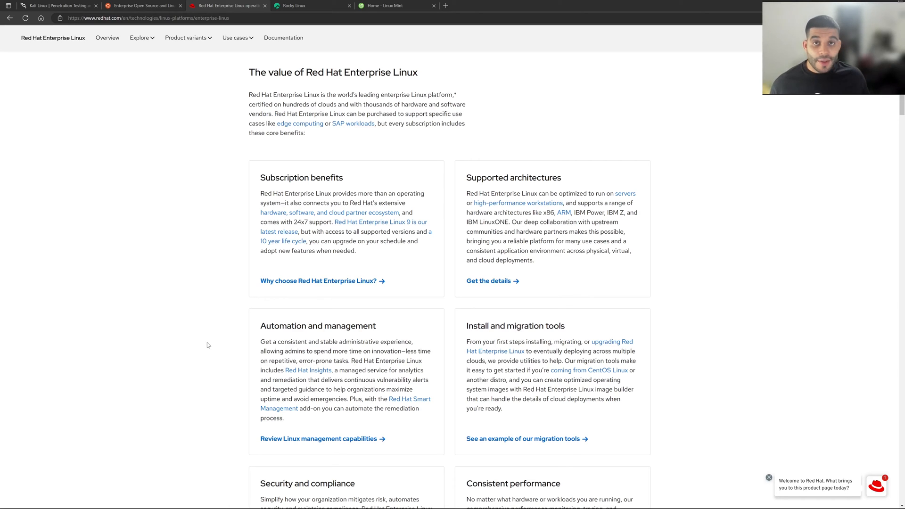
scroll("down", 3)
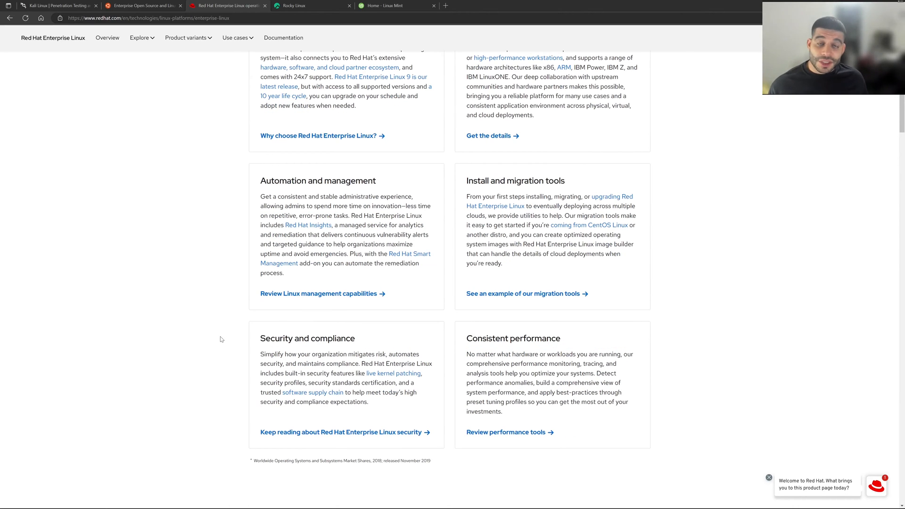
mouse_move(215, 340)
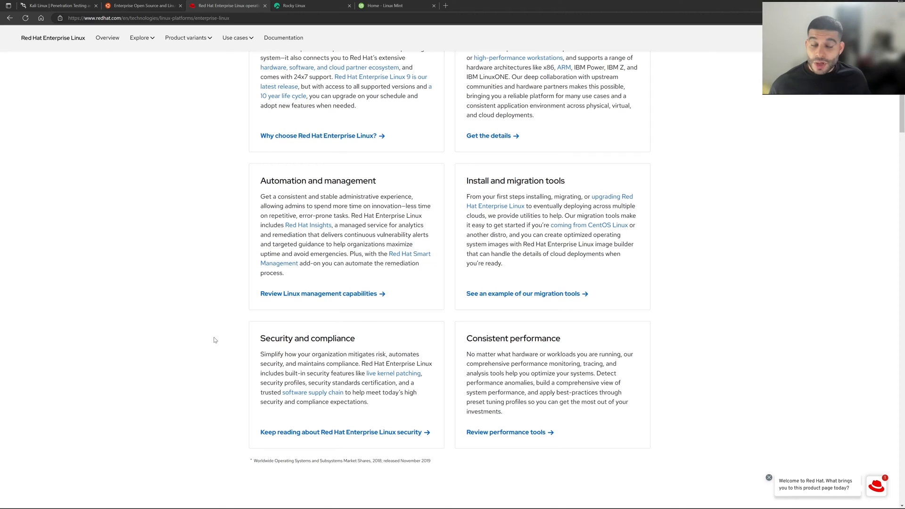
mouse_move(223, 340)
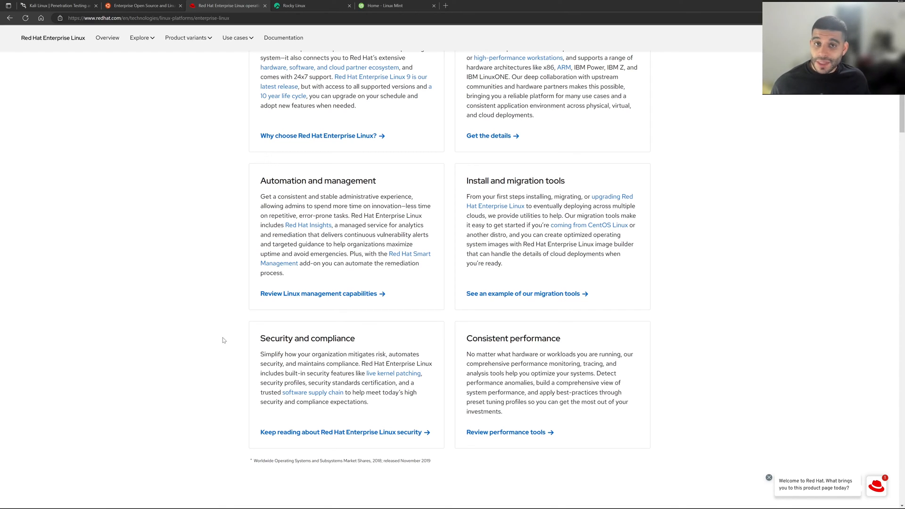
mouse_move(225, 337)
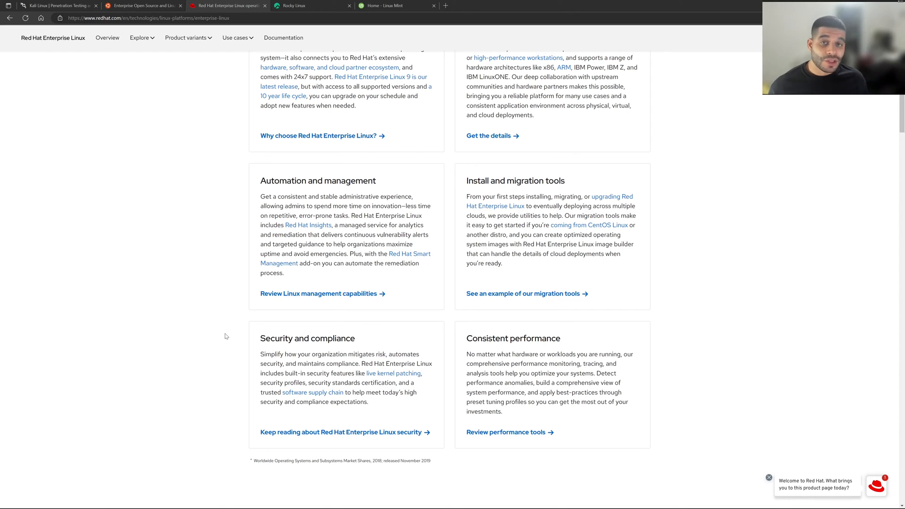
mouse_move(221, 336)
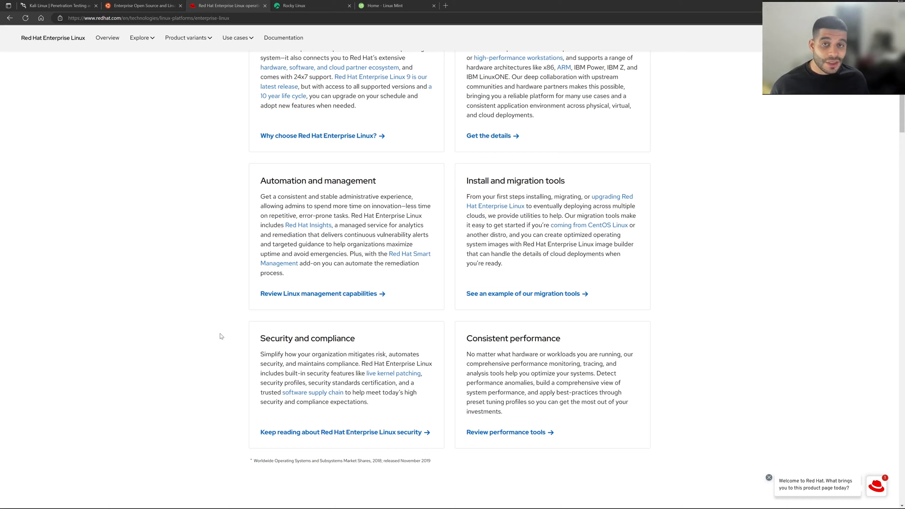
mouse_move(216, 347)
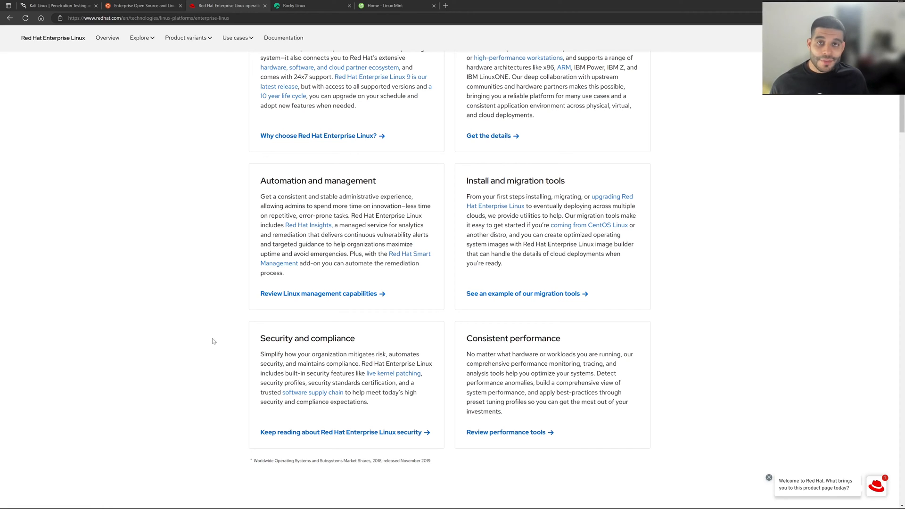
mouse_move(211, 336)
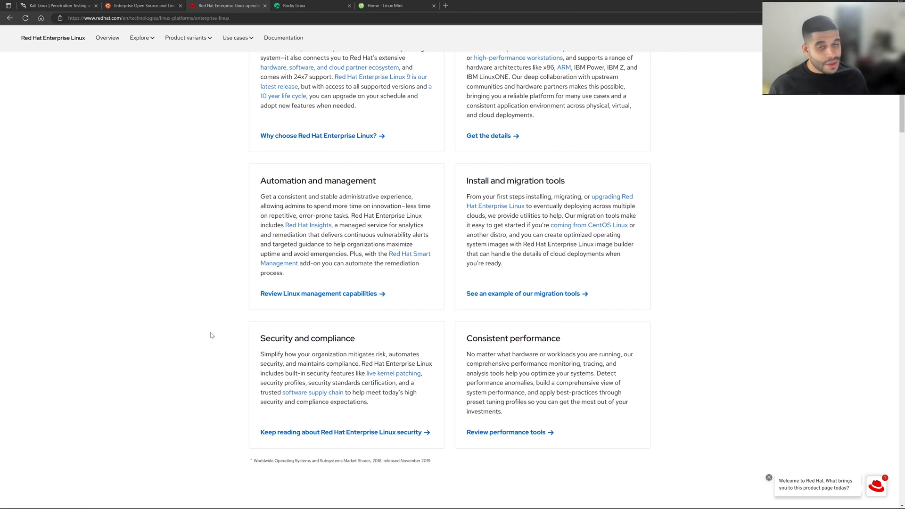
mouse_move(202, 339)
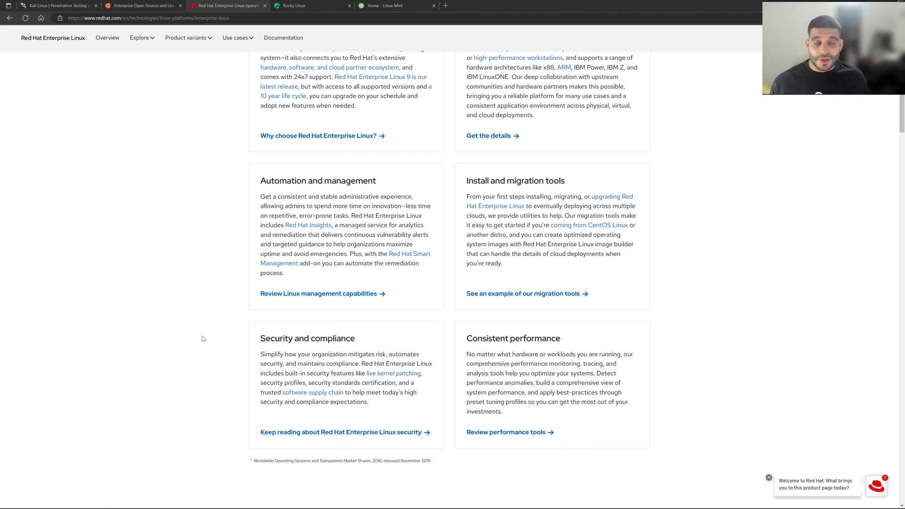
left_click(141, 5)
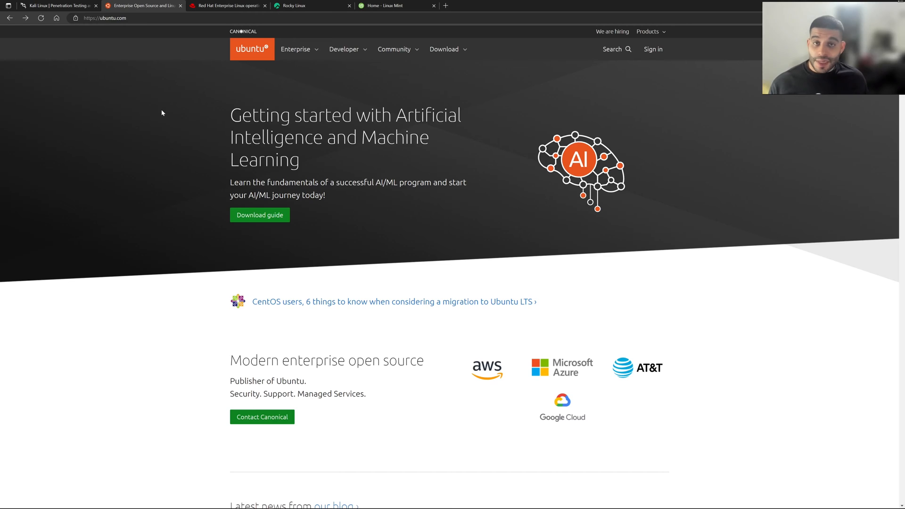
Scroll through Ubuntu's enterprise, security, cloud and embedded sections, then switch to the Kali tab
scroll("down", 3)
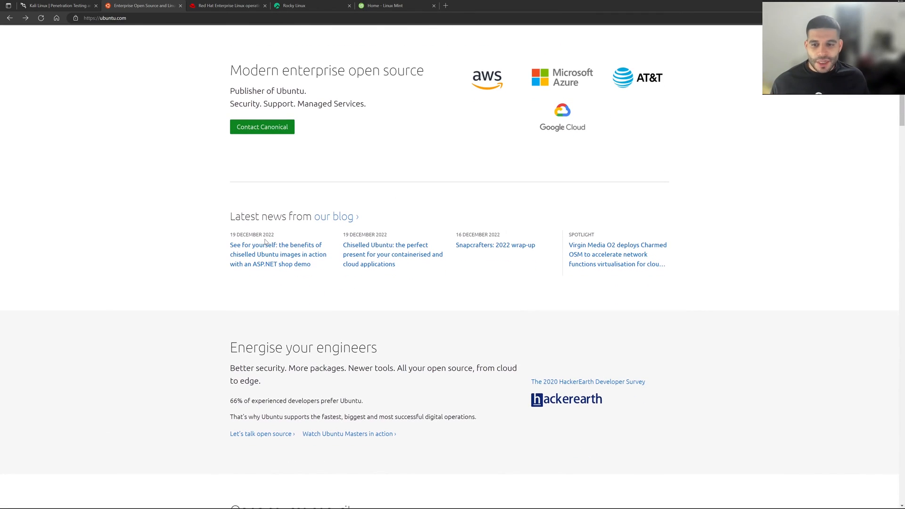
scroll("down", 3)
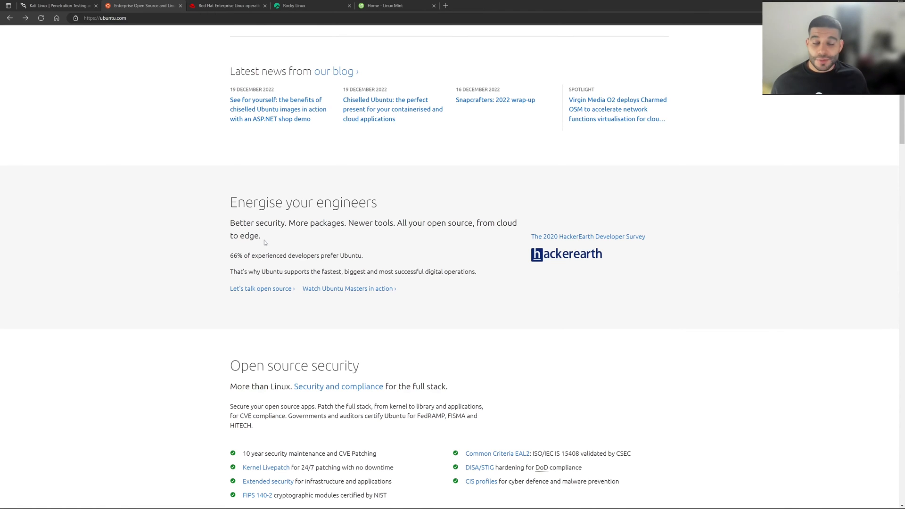
scroll("down", 3)
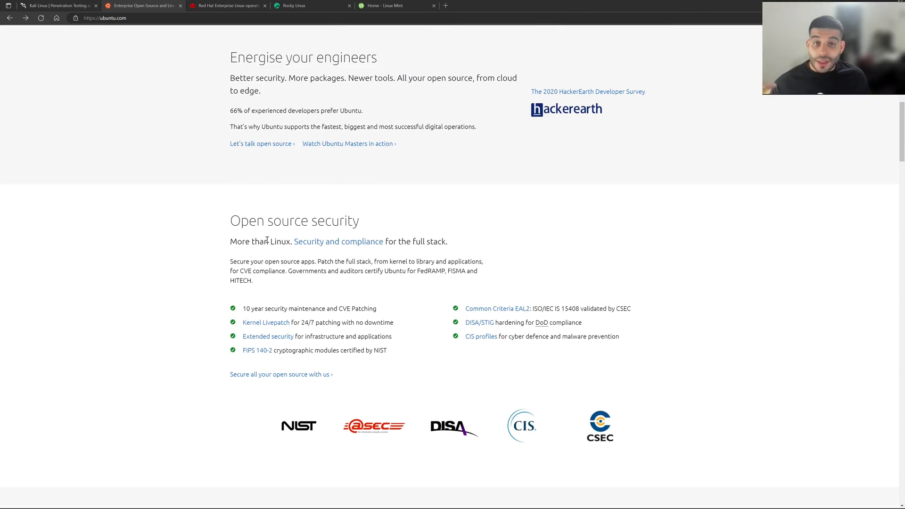
scroll("down", 3)
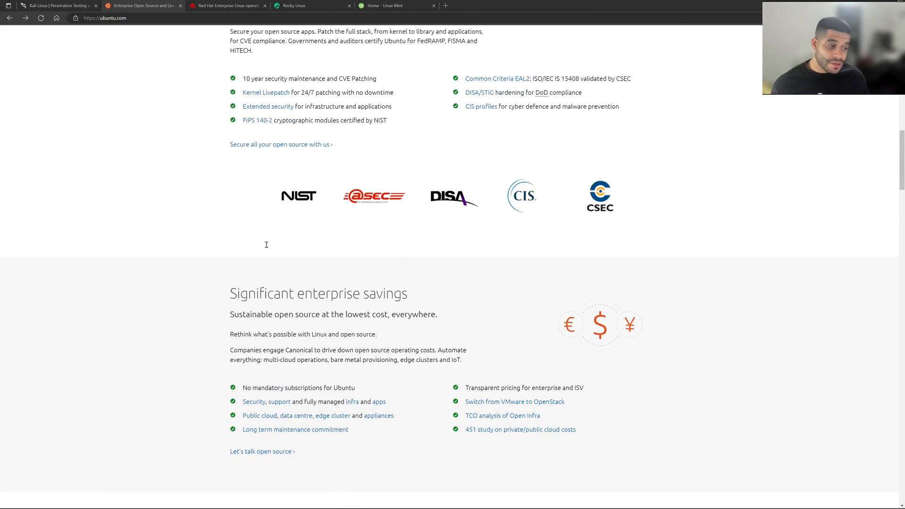
scroll("down", 3)
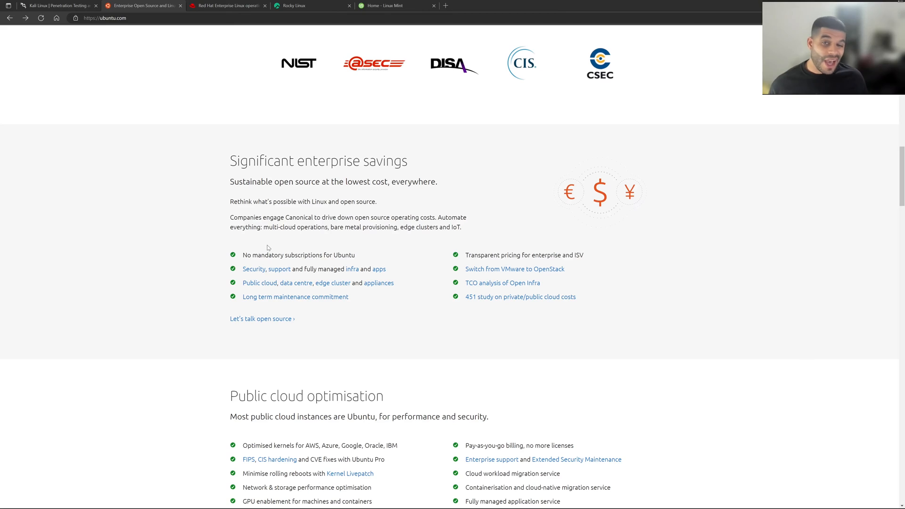
scroll("down", 3)
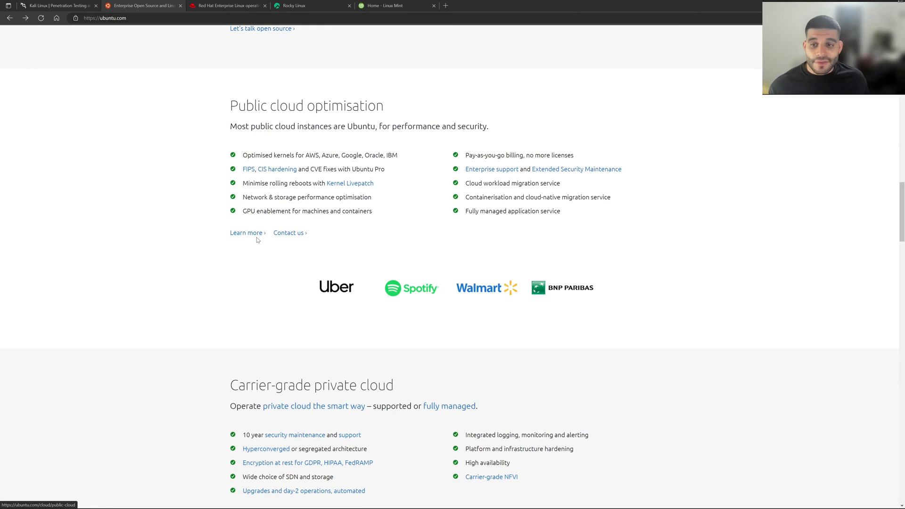
scroll("down", 3)
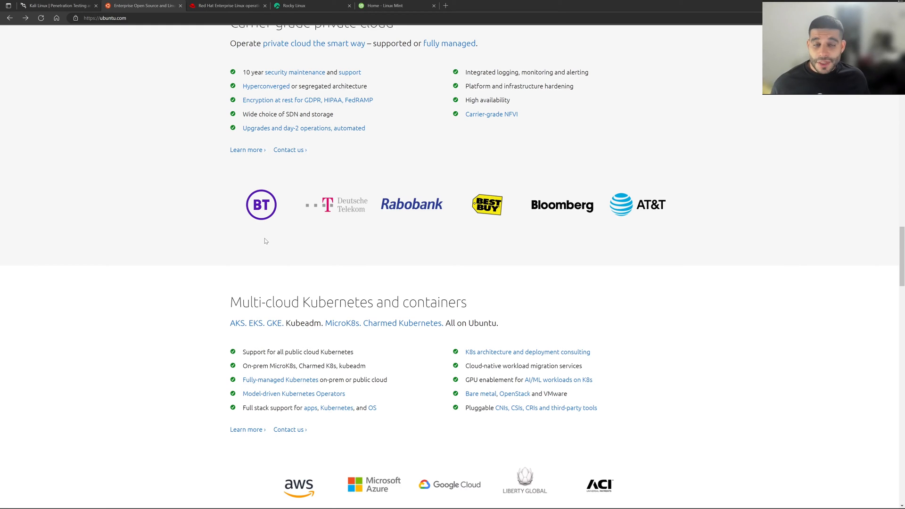
scroll("down", 3)
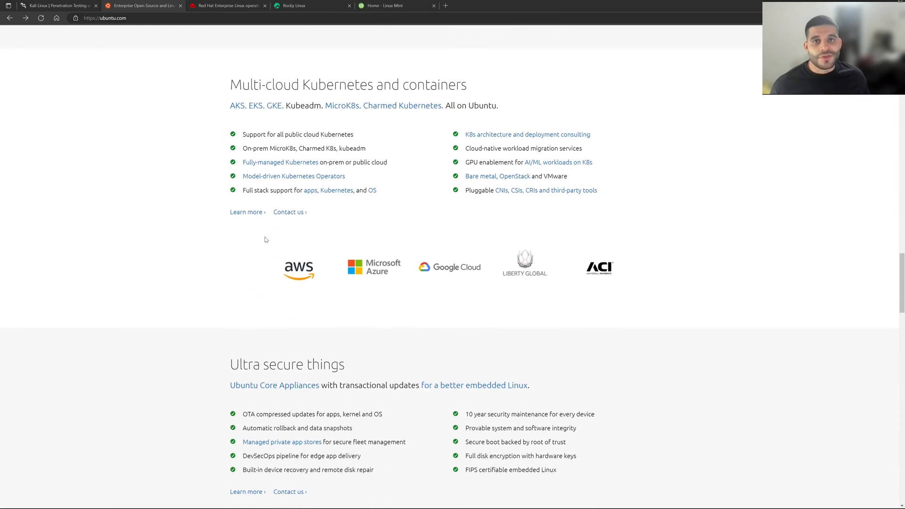
scroll("down", 3)
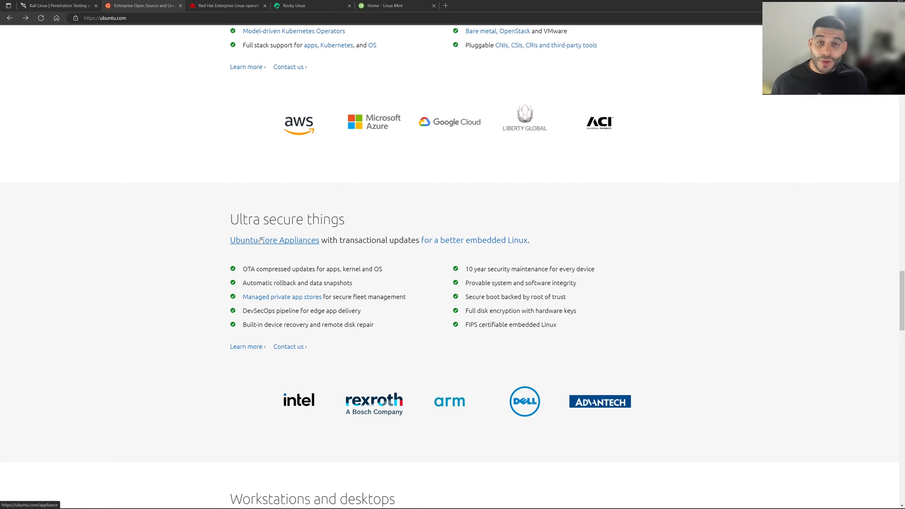
left_click(54, 6)
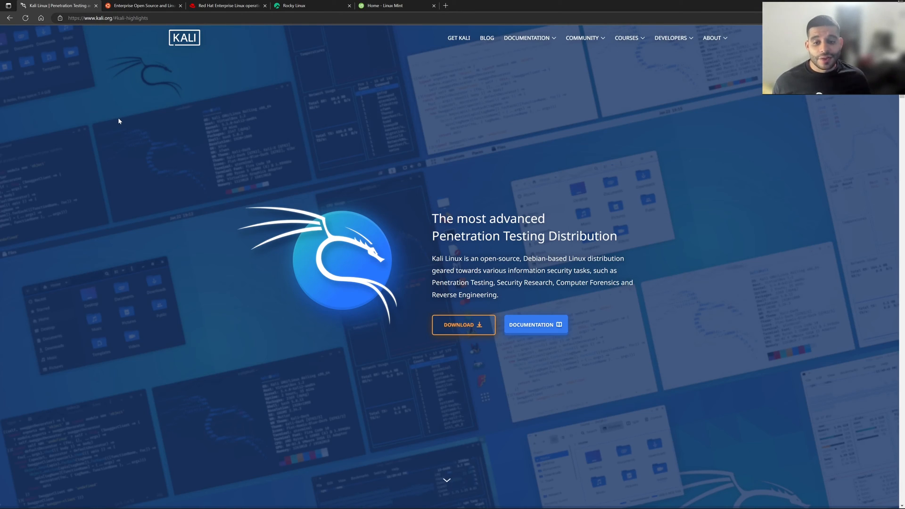
mouse_move(114, 122)
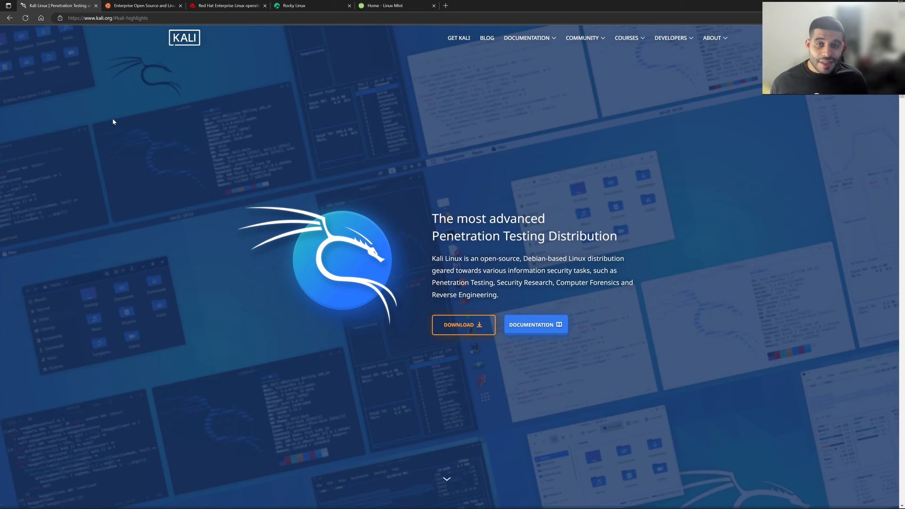
mouse_move(126, 154)
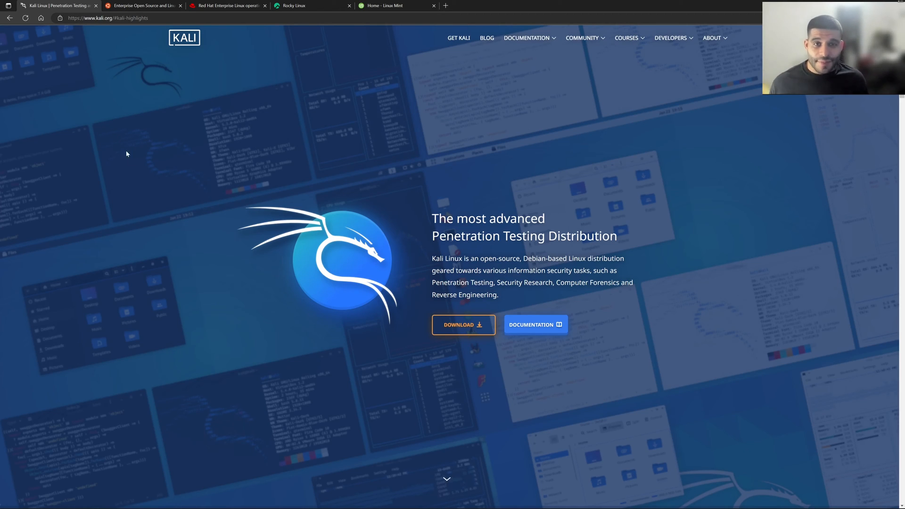
Scroll through Kali's features, tools, platforms and desktop choices, then switch to the Rocky Linux tab
scroll("down", 3)
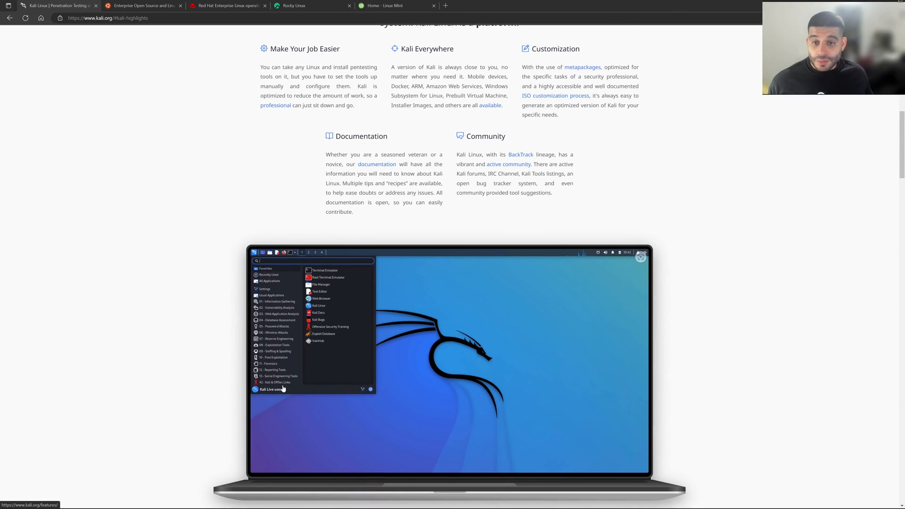
scroll("down", 3)
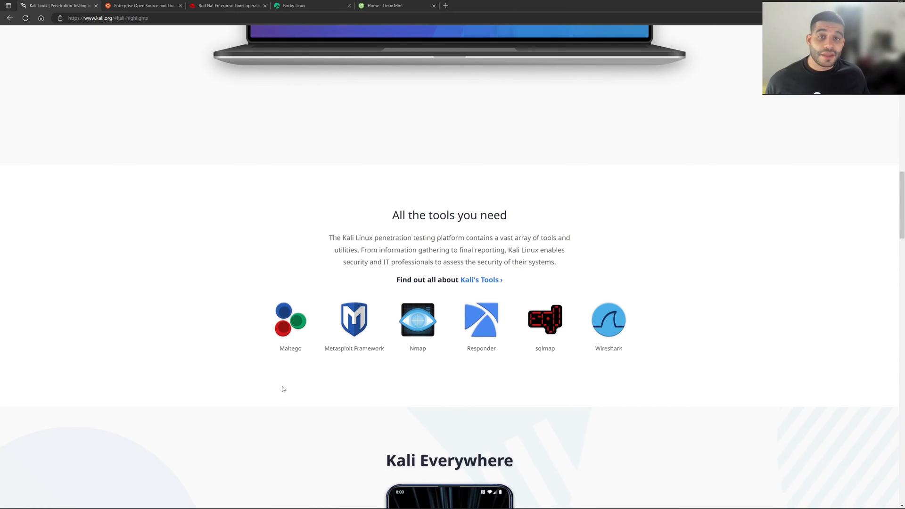
scroll("down", 3)
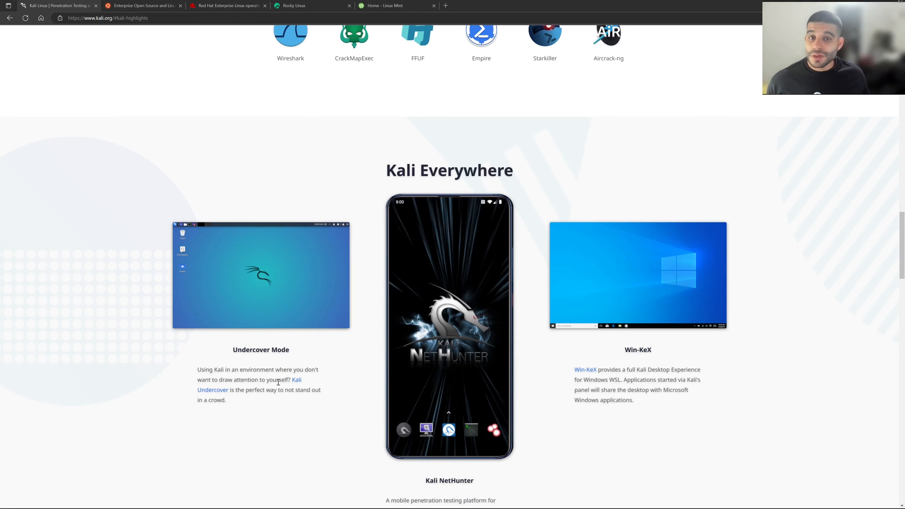
scroll("down", 3)
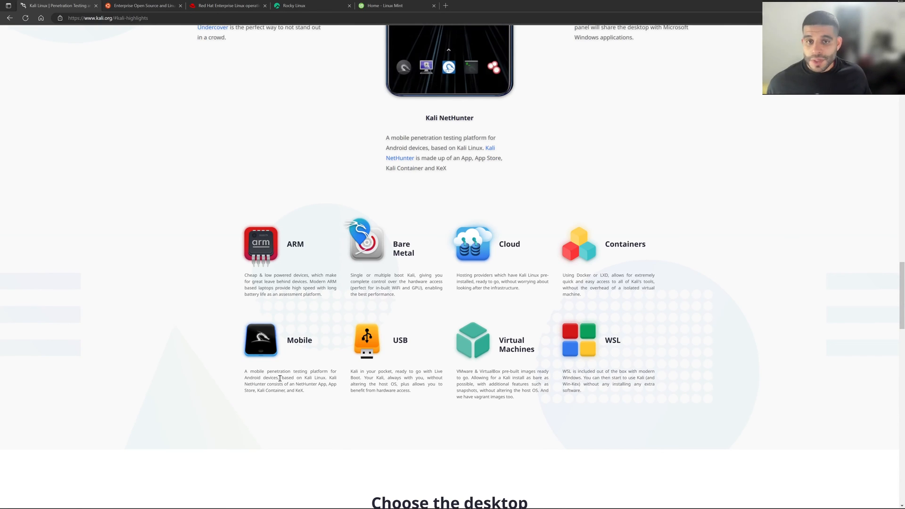
scroll("down", 3)
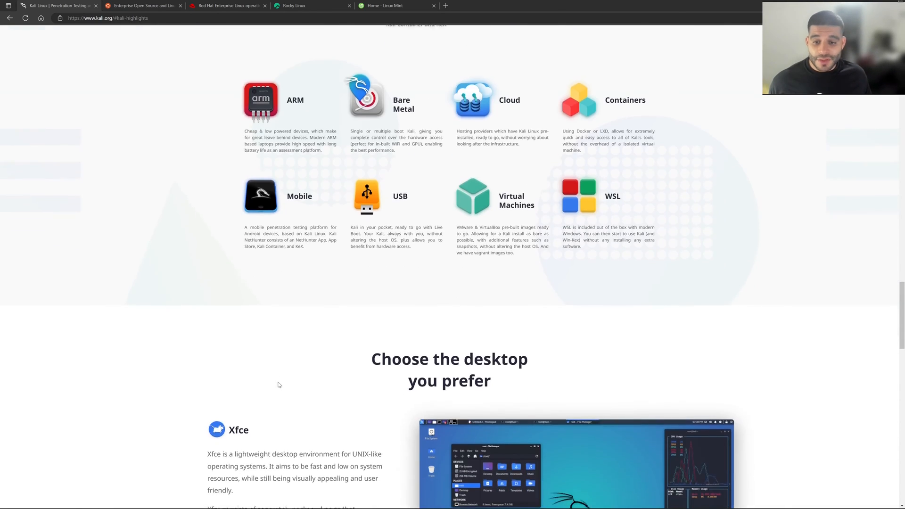
scroll("down", 3)
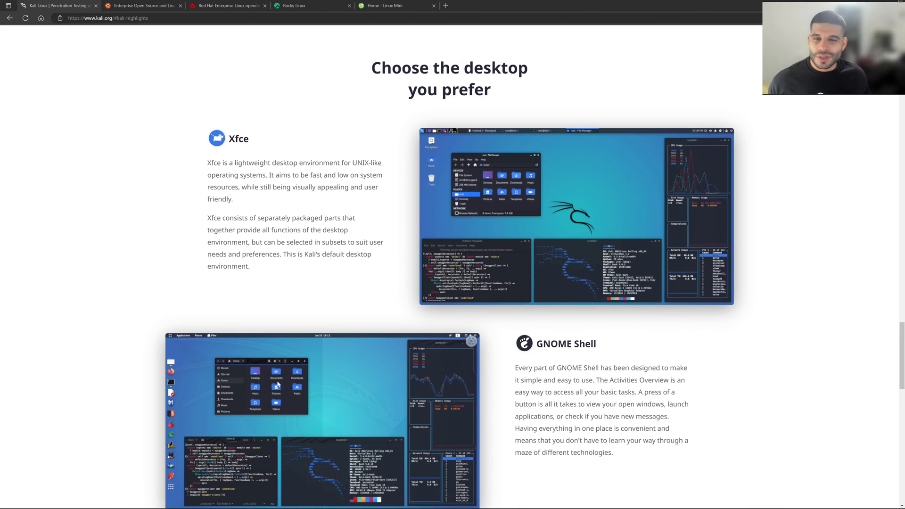
scroll("down", 3)
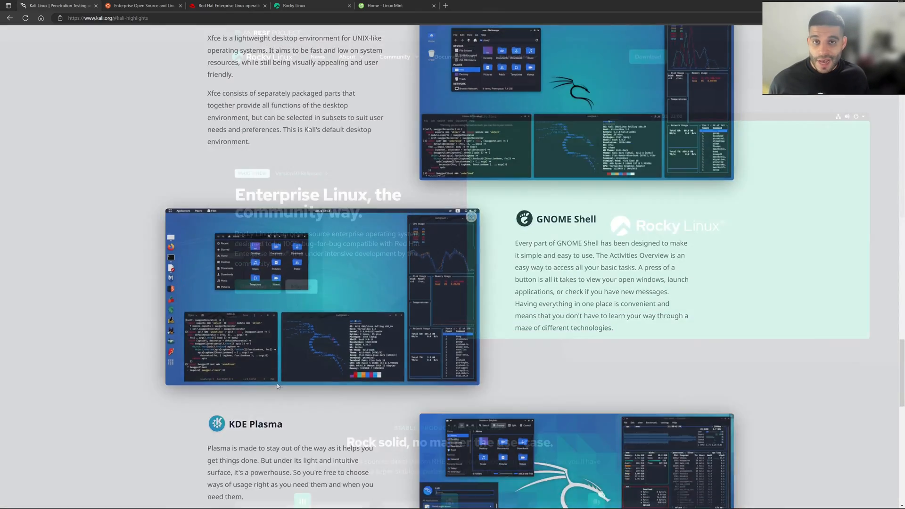
left_click(311, 6)
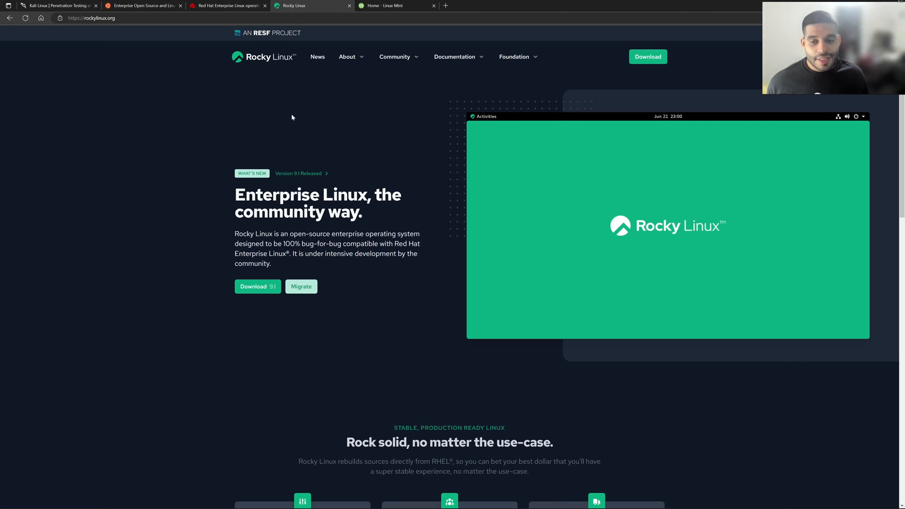
mouse_move(287, 125)
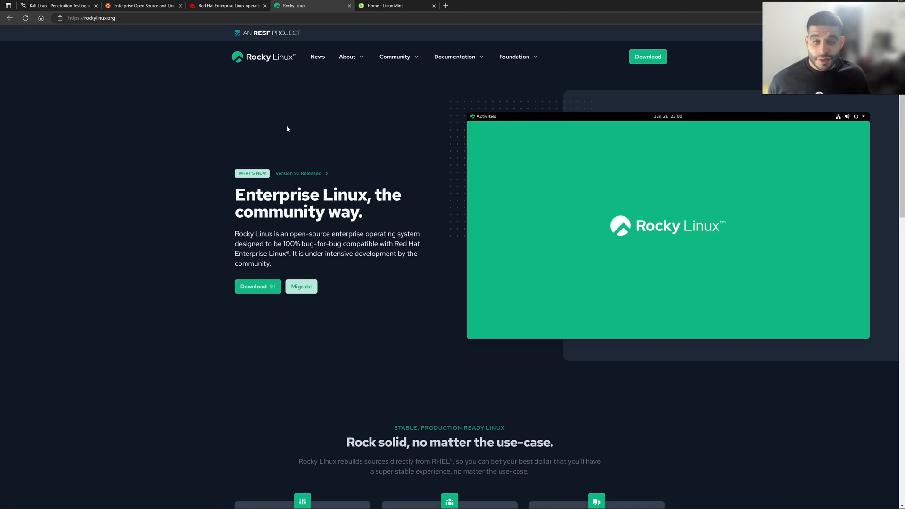
mouse_move(288, 129)
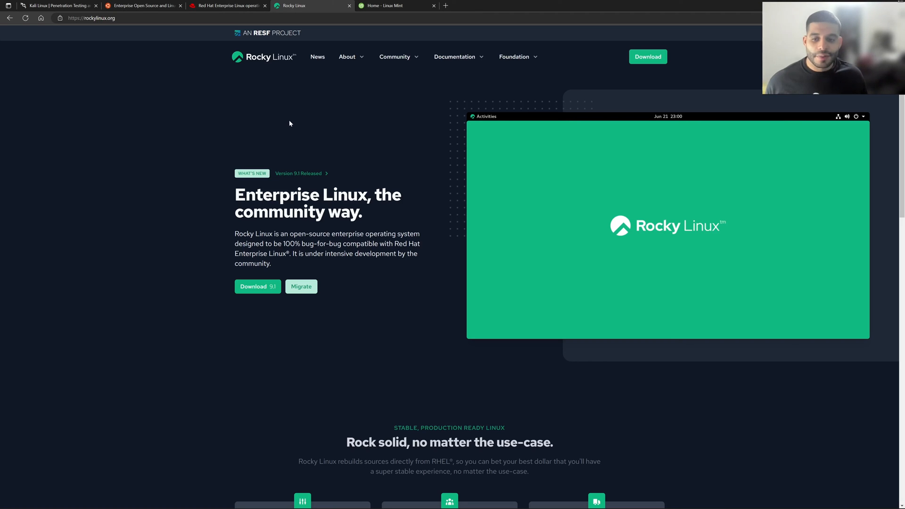
mouse_move(283, 130)
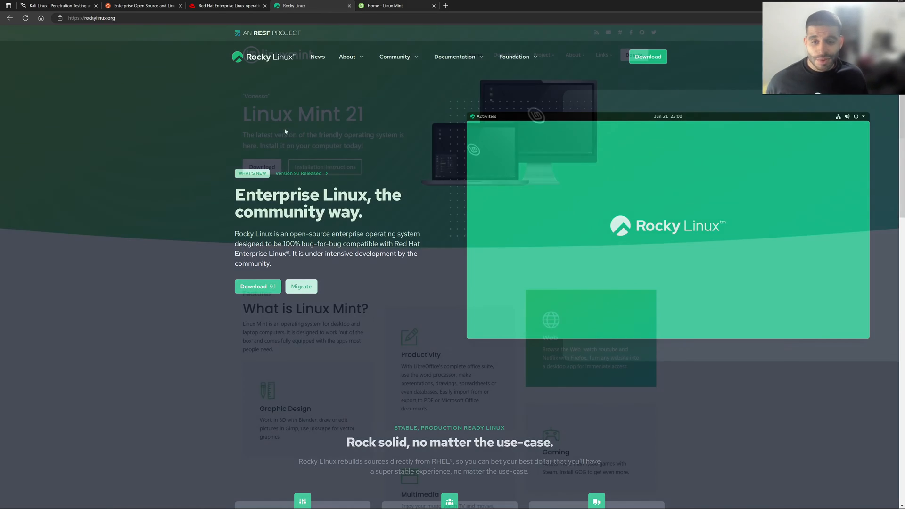
After the Rocky Linux homepage introduction, switch to the Home - Linux Mint tab
left_click(386, 5)
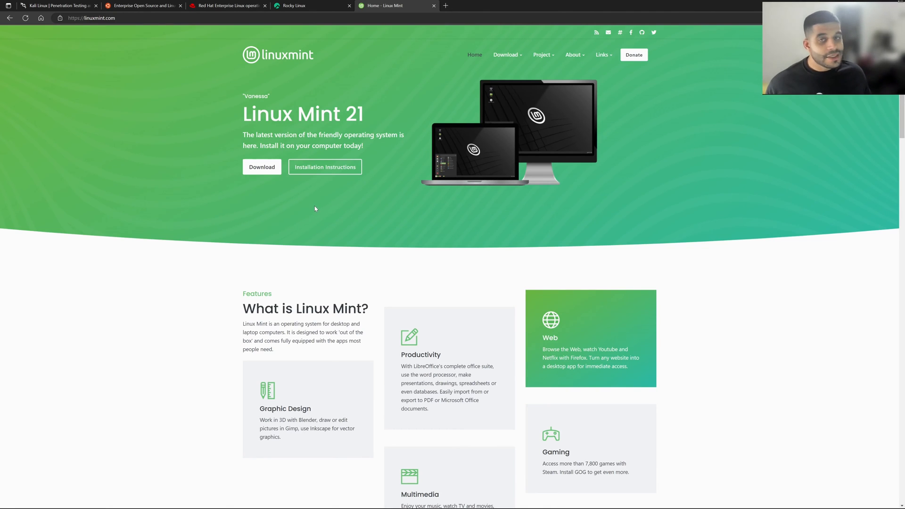
mouse_move(304, 201)
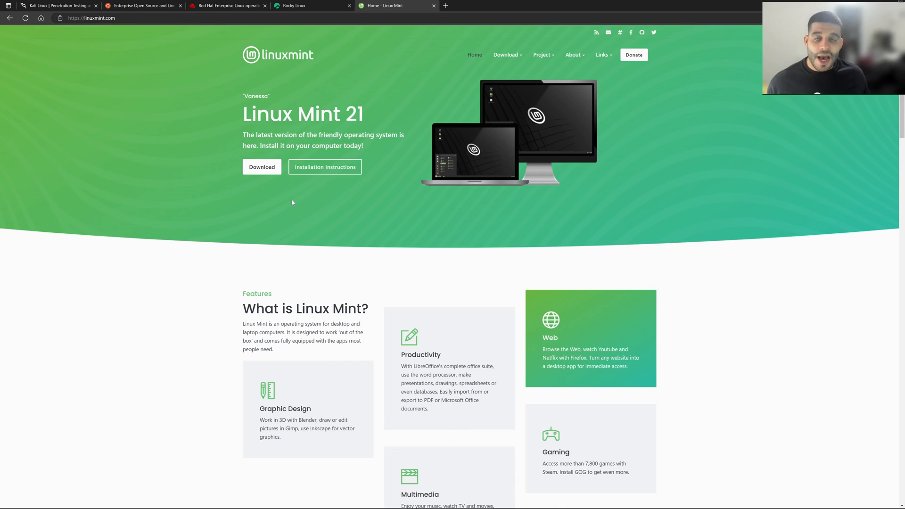
Scroll the Linux Mint homepage to the OOTB, KISS and Rock solid reasons
scroll("down", 3)
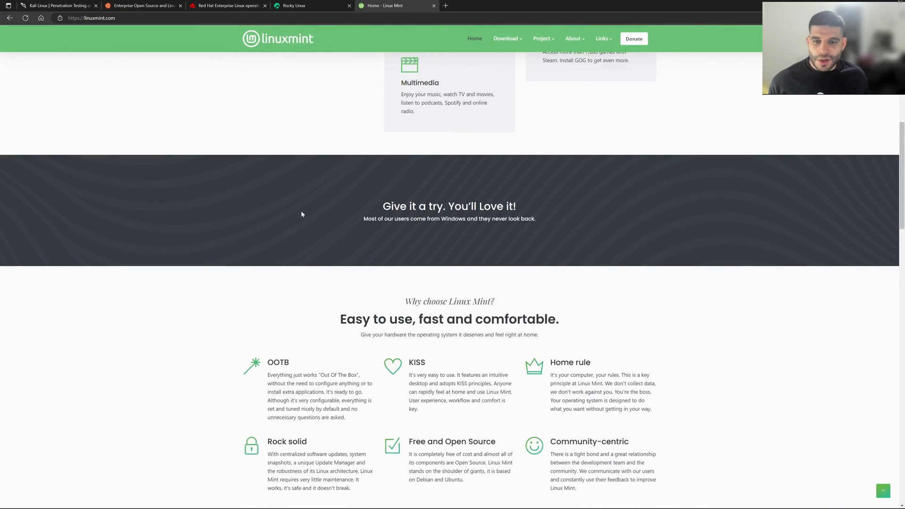
scroll("down", 3)
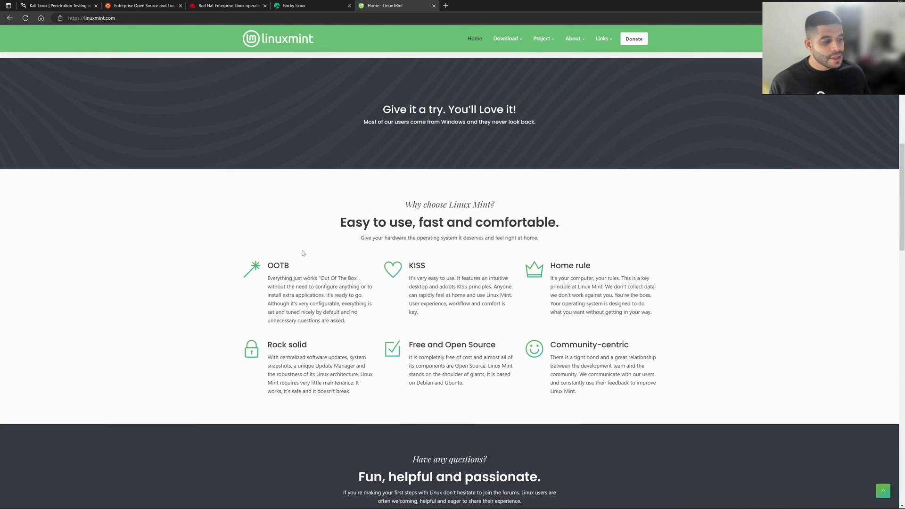
mouse_move(316, 288)
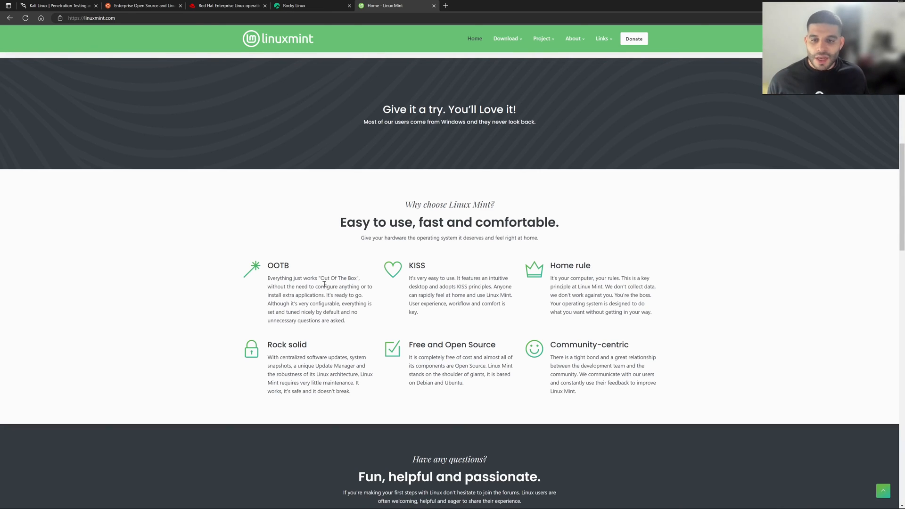
mouse_move(302, 275)
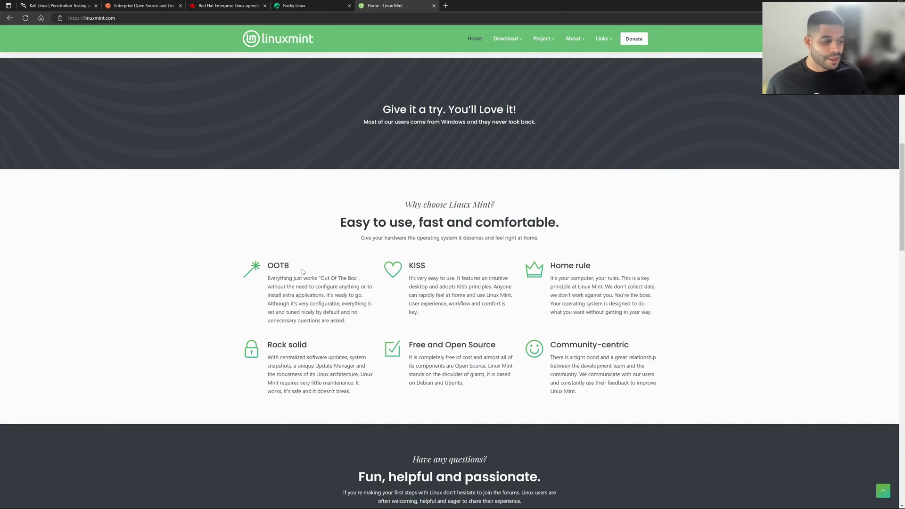
mouse_move(305, 265)
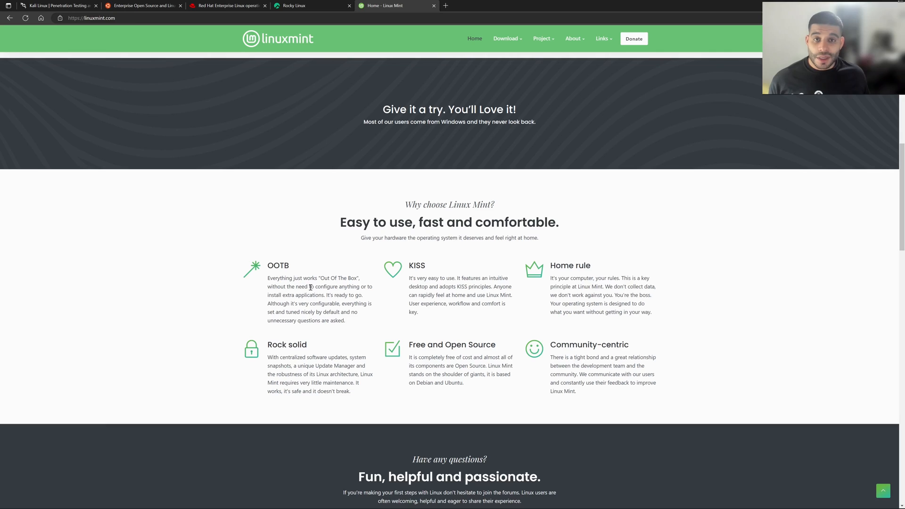
mouse_move(308, 287)
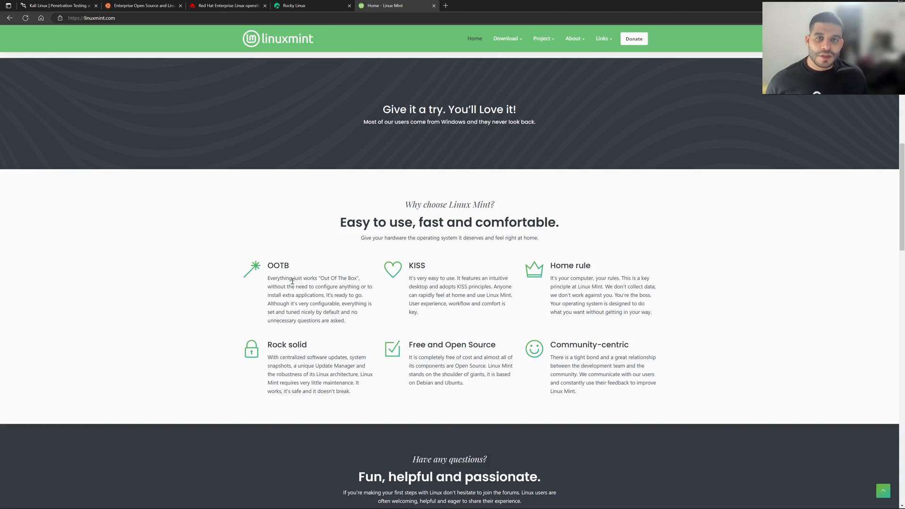
scroll("up", 3)
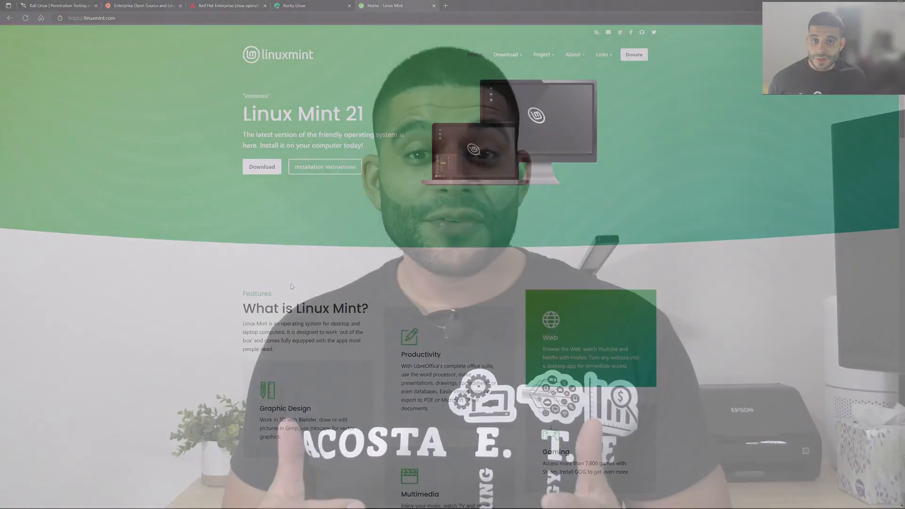